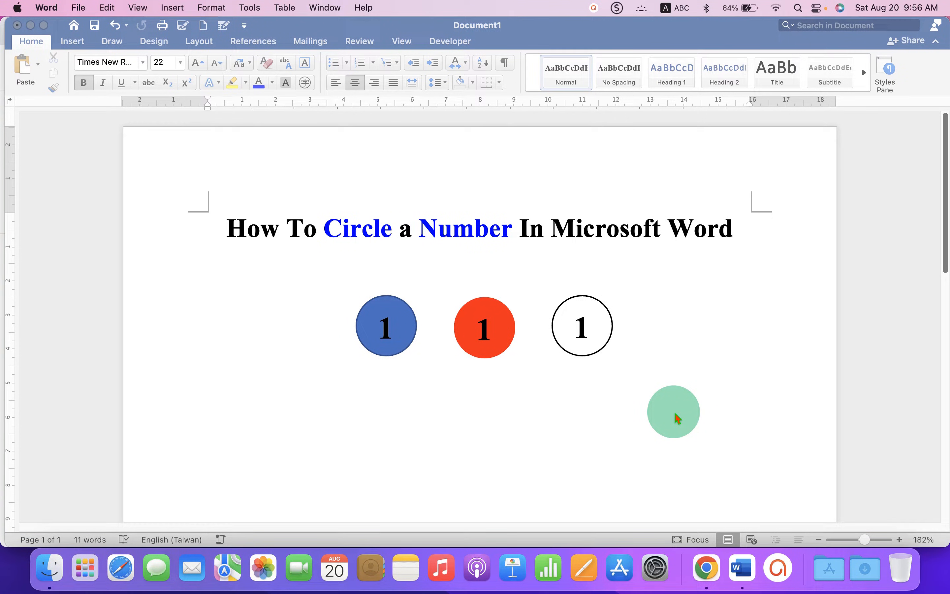
Adjust the view and position around the existing numbered-1 circles.
left_click_drag(673, 412, 475, 386)
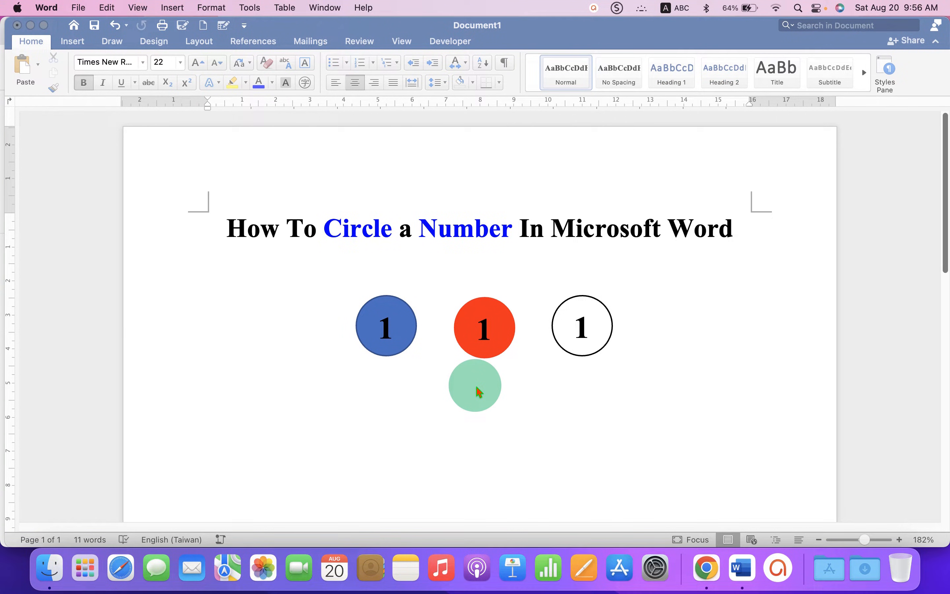
left_click_drag(475, 386, 391, 337)
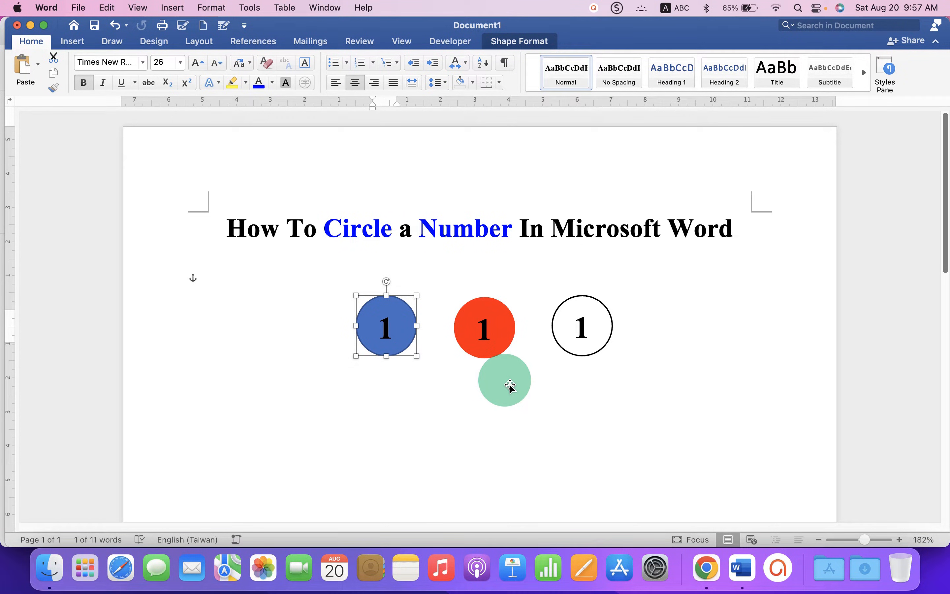
left_click_drag(503, 381, 512, 357)
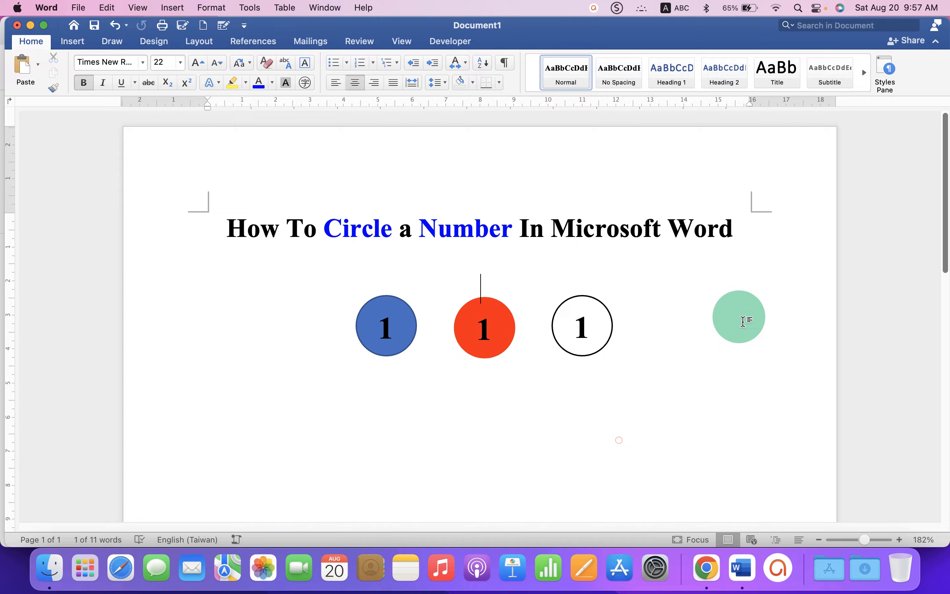
left_click_drag(738, 317, 576, 479)
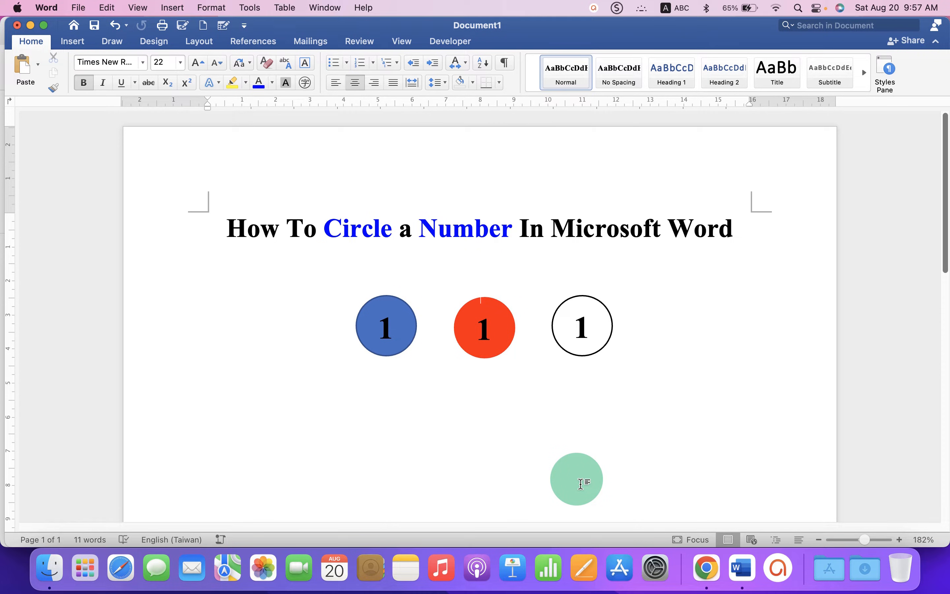
left_click_drag(576, 479, 406, 369)
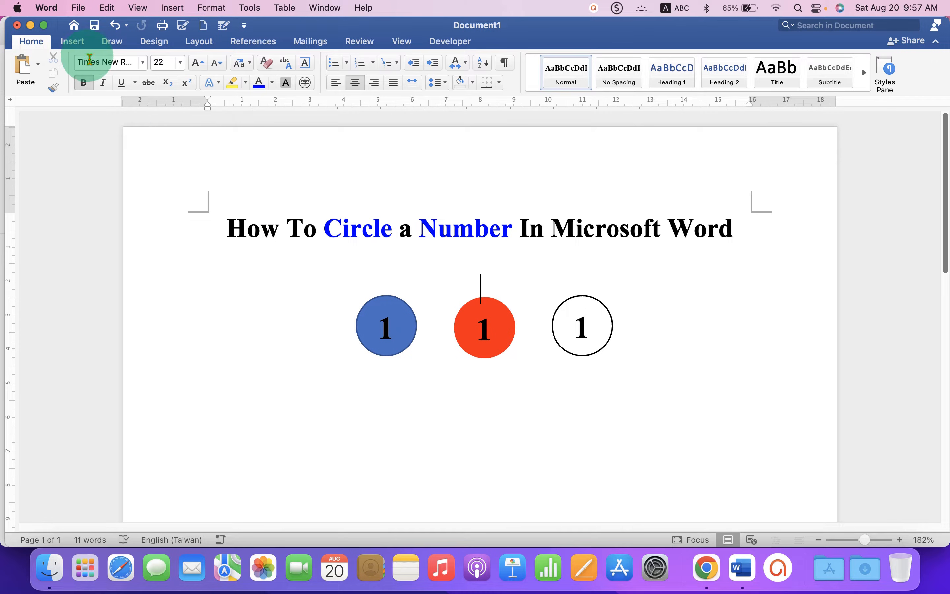
Draw a small blue oval from the Shapes gallery below the blue circle numbered 1.
left_click(72, 41)
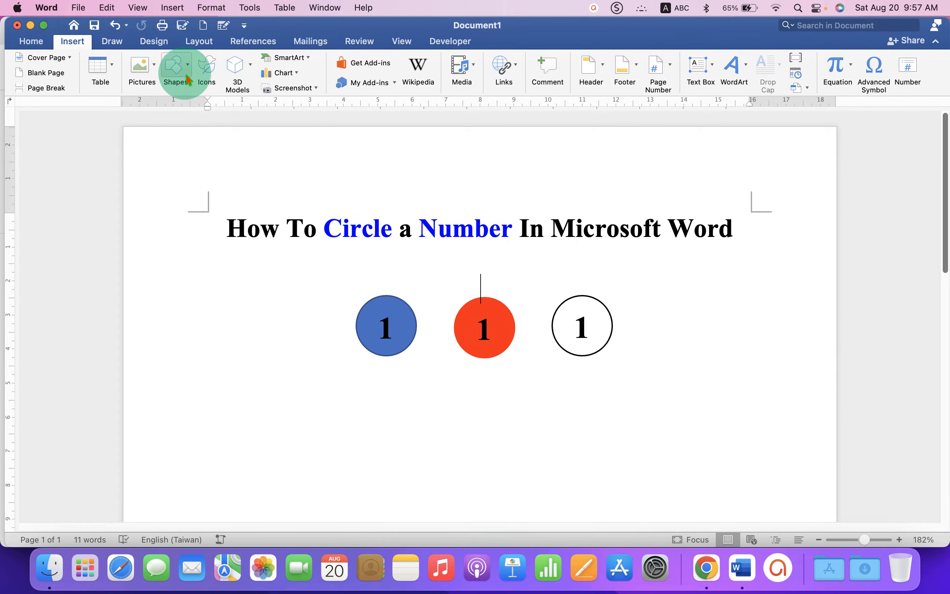
left_click(175, 71)
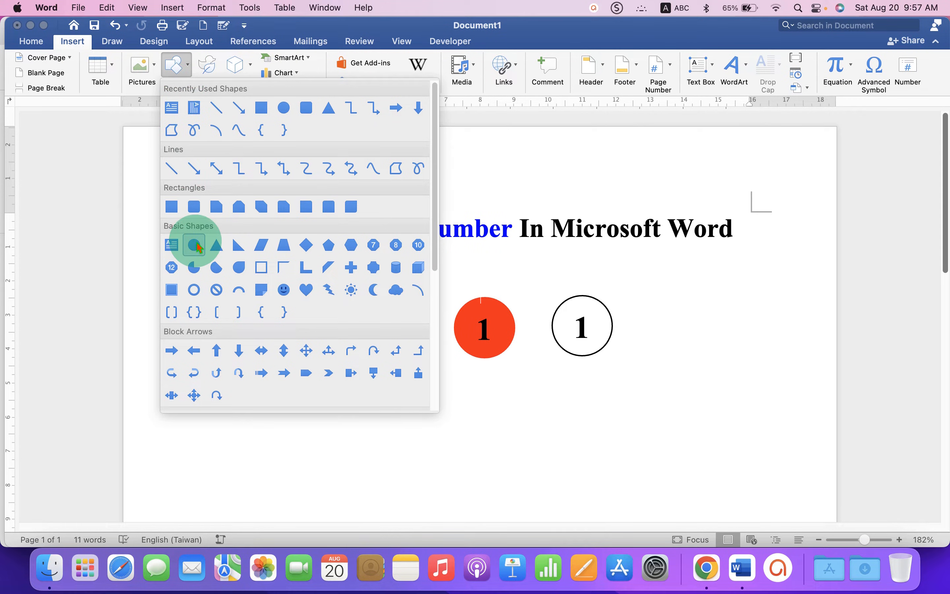
mouse_move(194, 245)
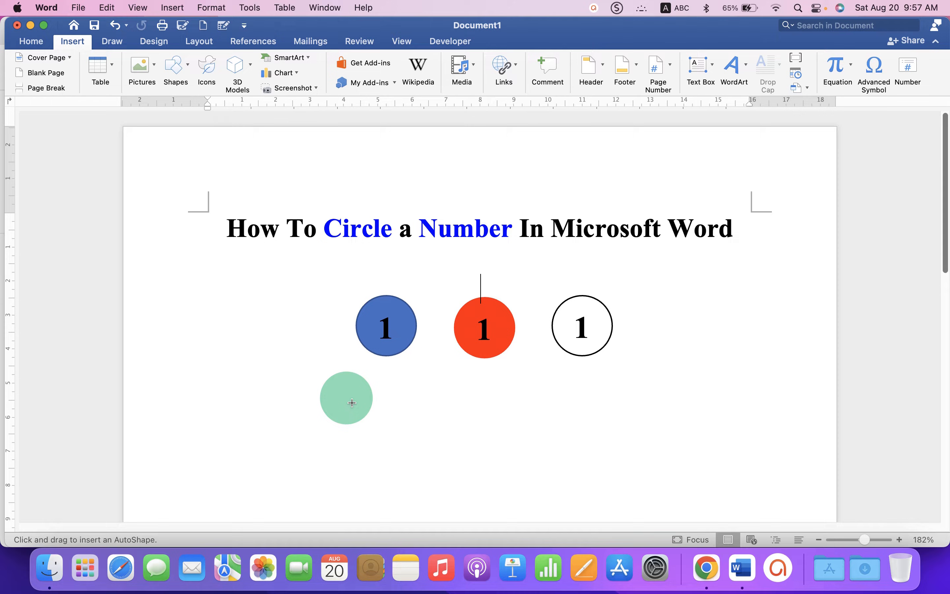
left_click_drag(346, 398, 388, 442)
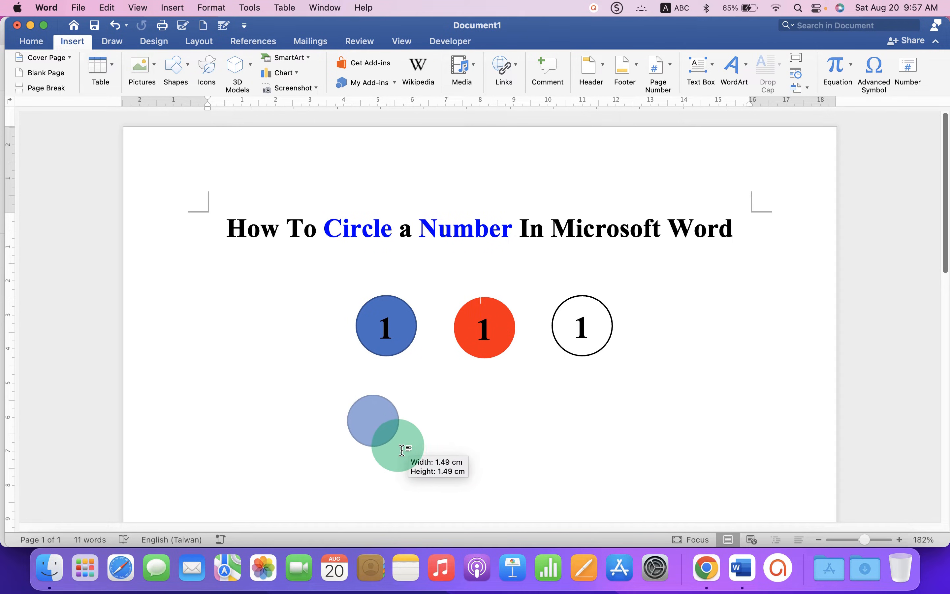
left_click(373, 420)
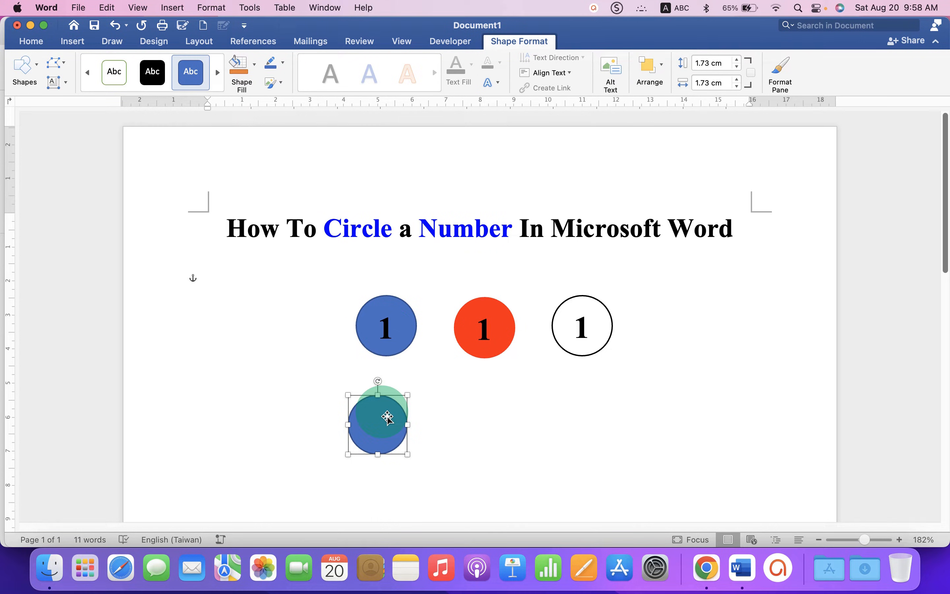
Add the text 22 inside the new circle and set its font size to 18.
right_click(378, 418)
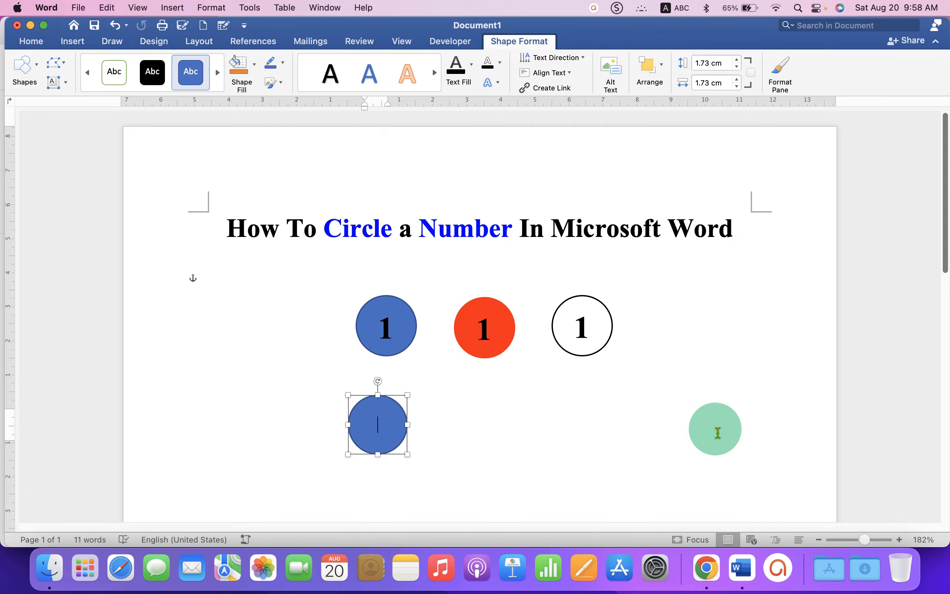
type("22")
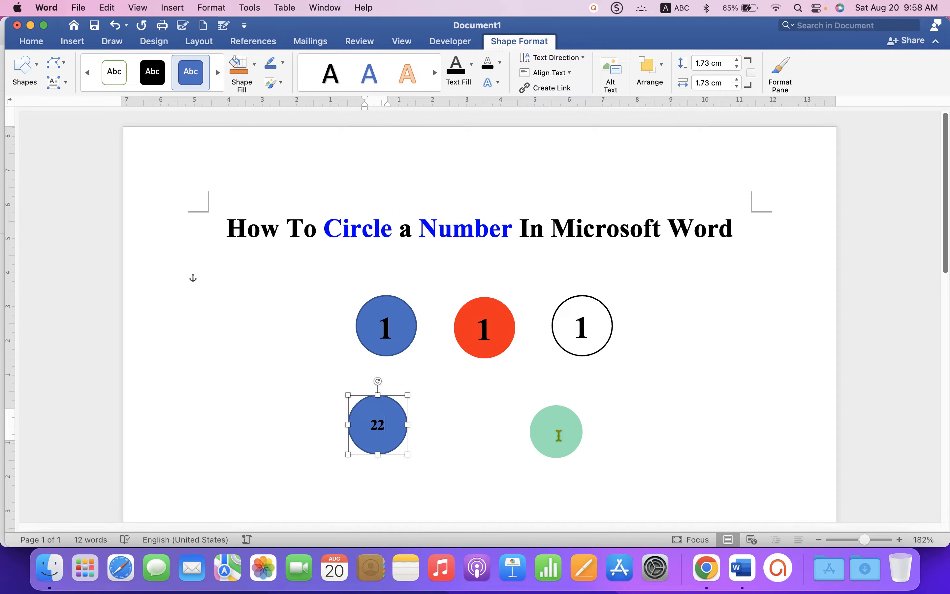
double_click(377, 425)
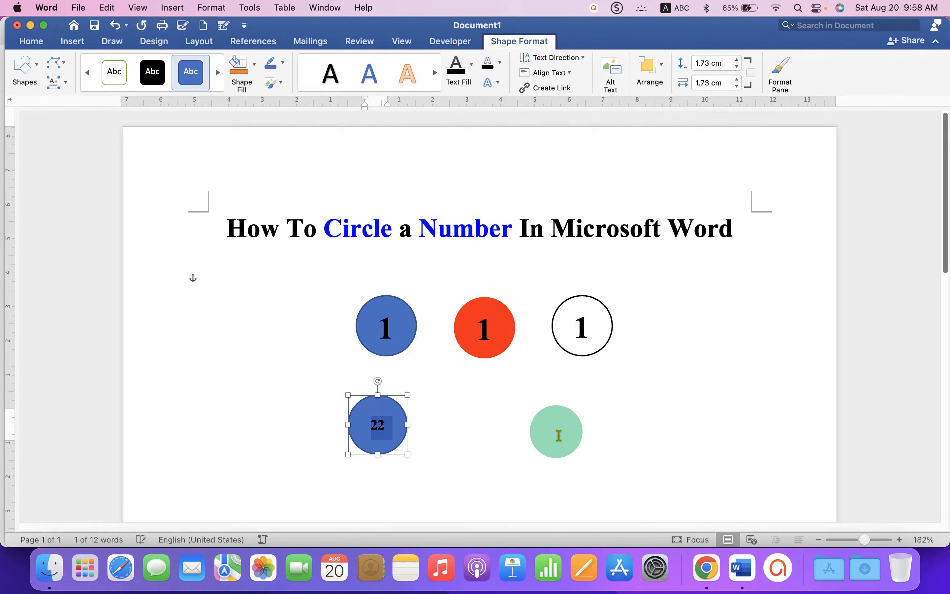
left_click(30, 40)
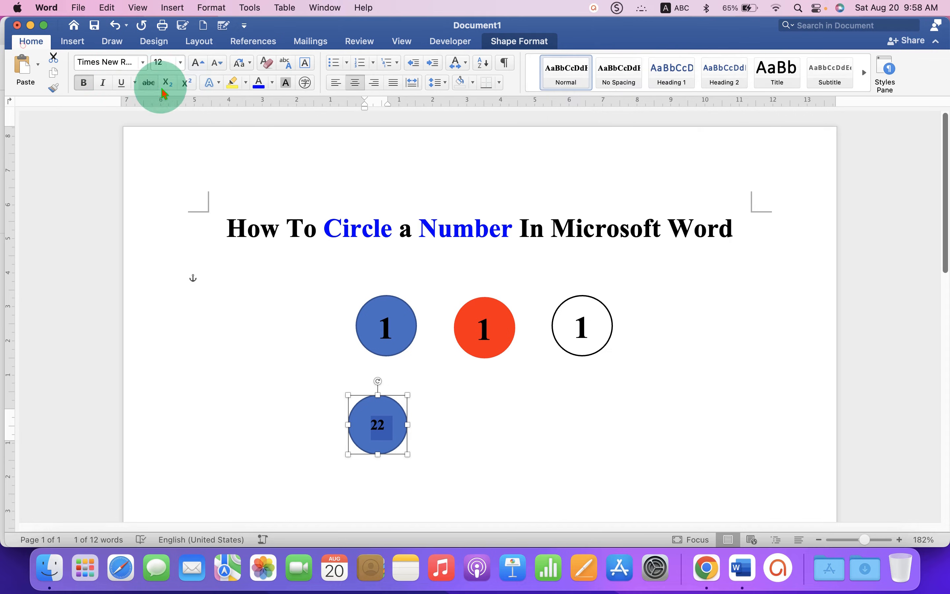
left_click(180, 62)
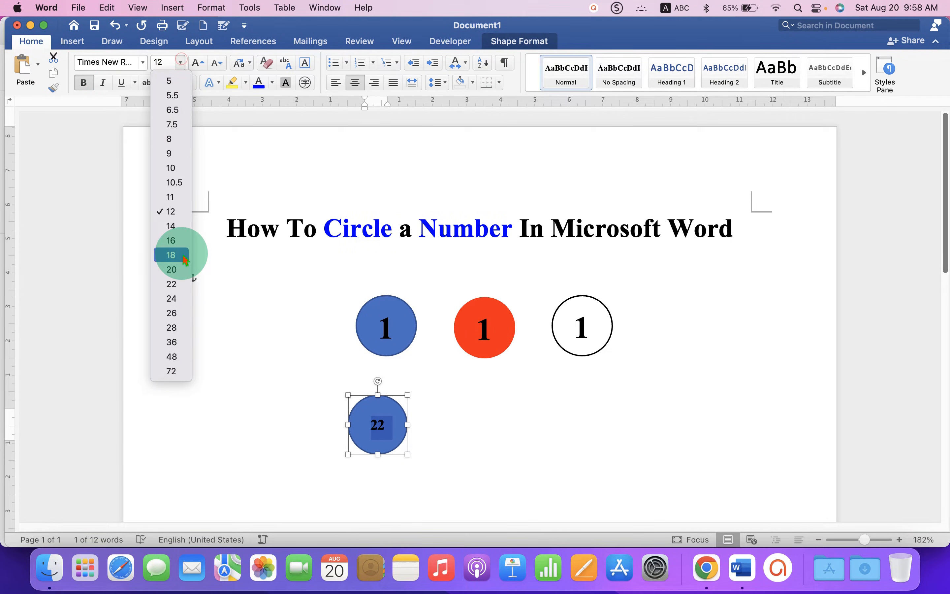
left_click(171, 254)
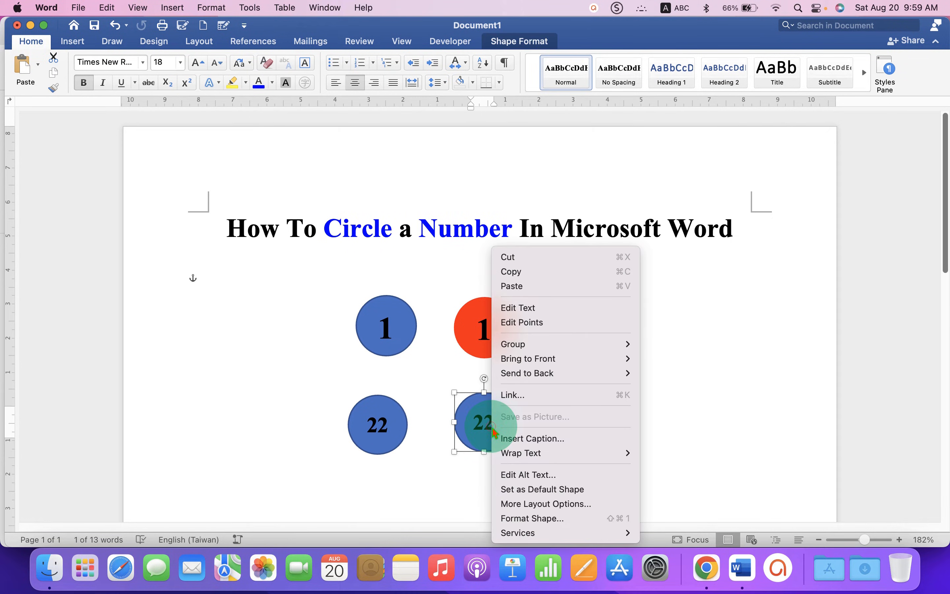
mouse_move(527, 373)
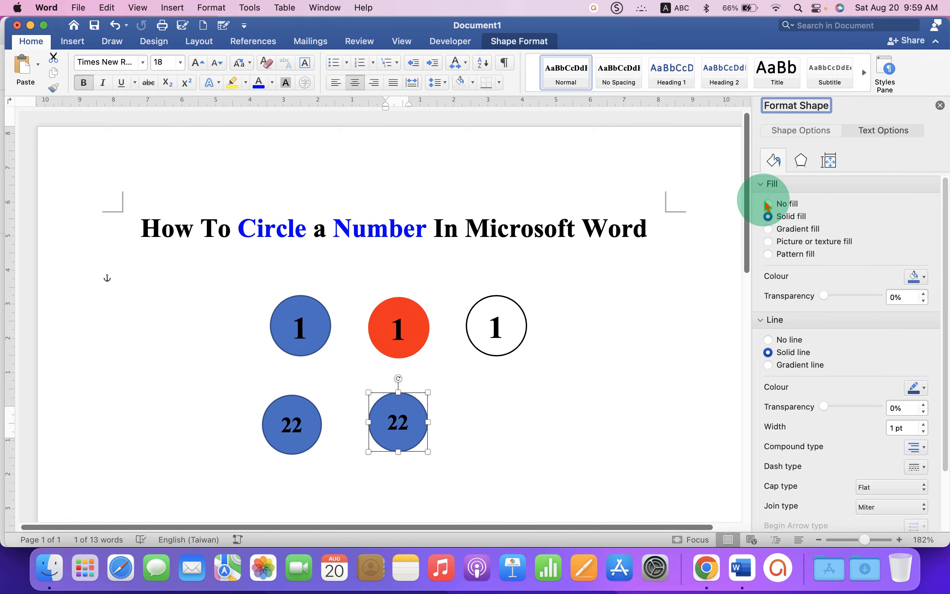
Give the duplicated 22 circle a solid red fill via Format Shape.
left_click(767, 217)
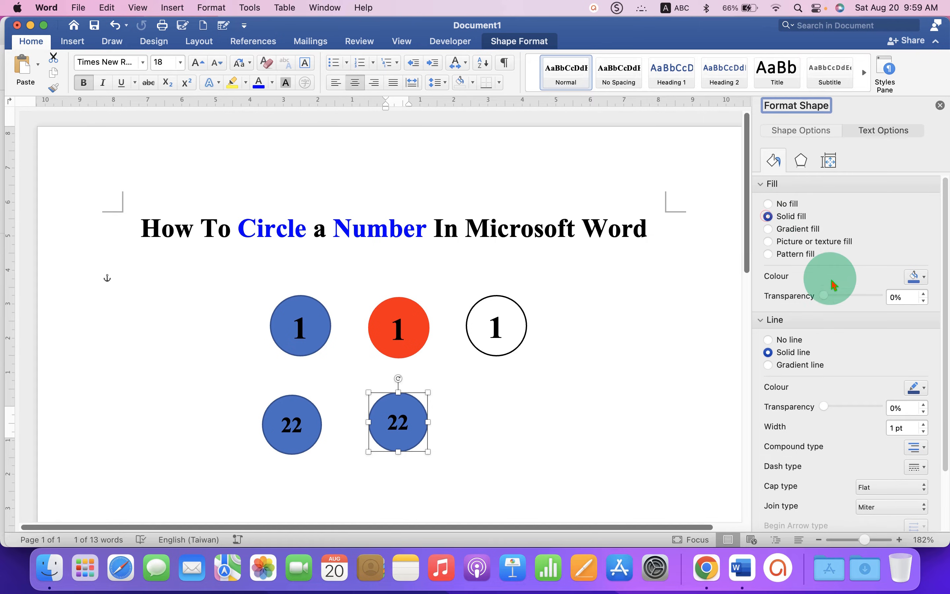
left_click(917, 276)
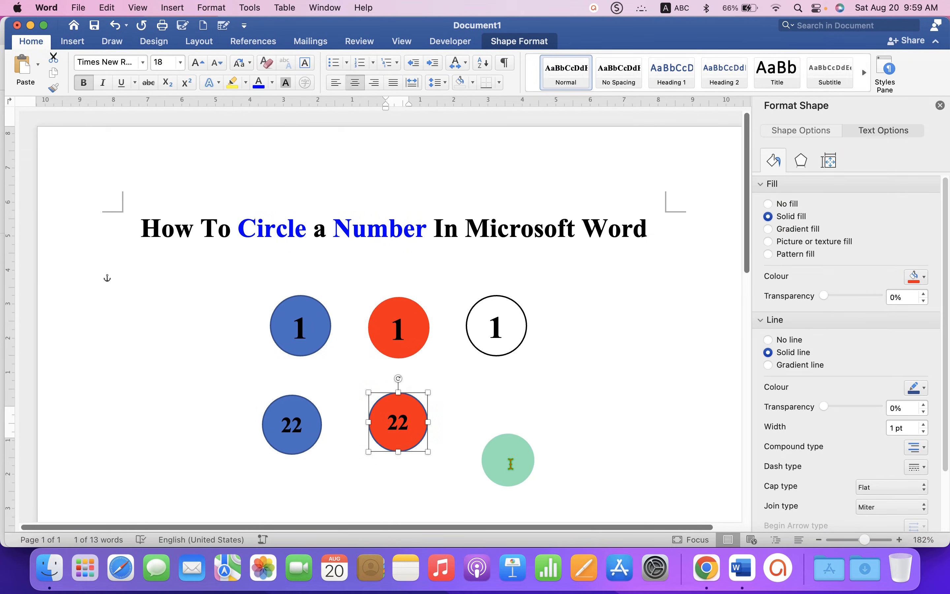
Copy the red 22 circle to the right and give it a solid green outline.
left_click_drag(508, 459, 367, 439)
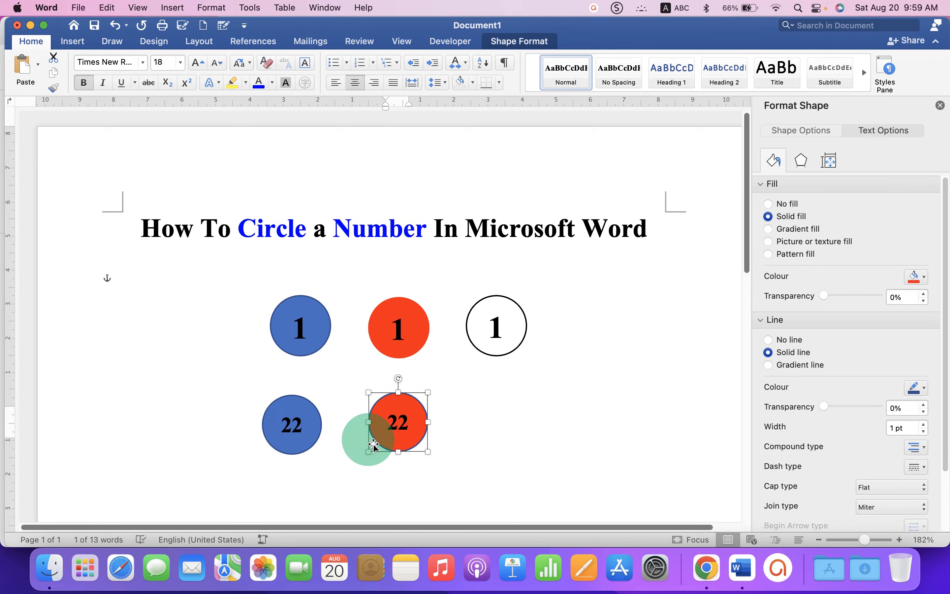
left_click_drag(368, 442, 686, 374)
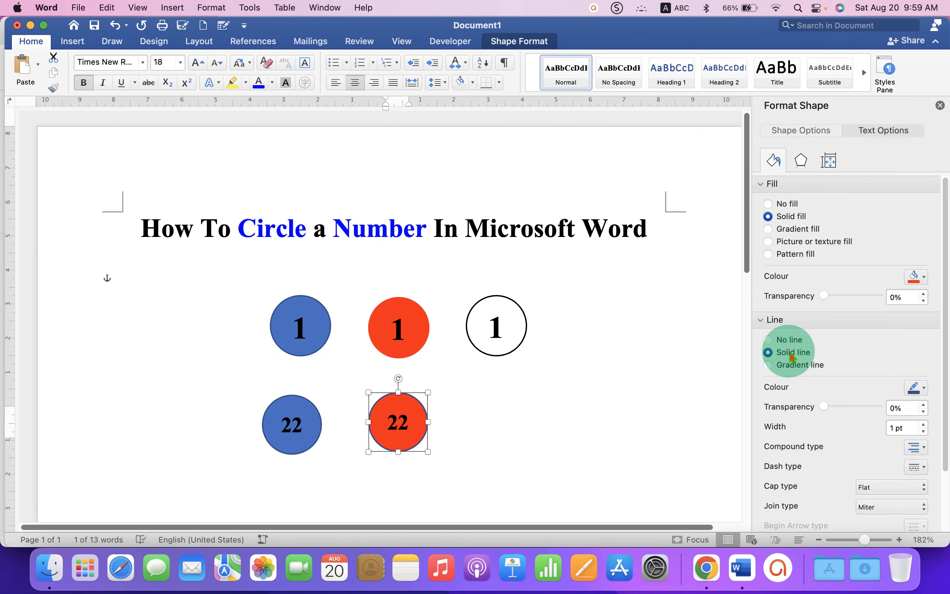
left_click(914, 388)
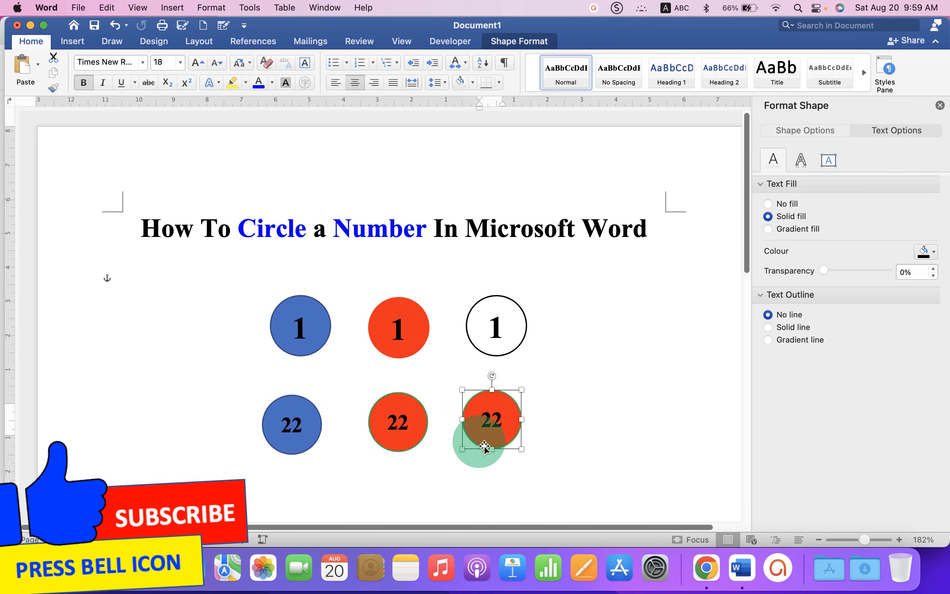
Set the third 22 circle to No fill with a solid blue outline.
left_click(805, 130)
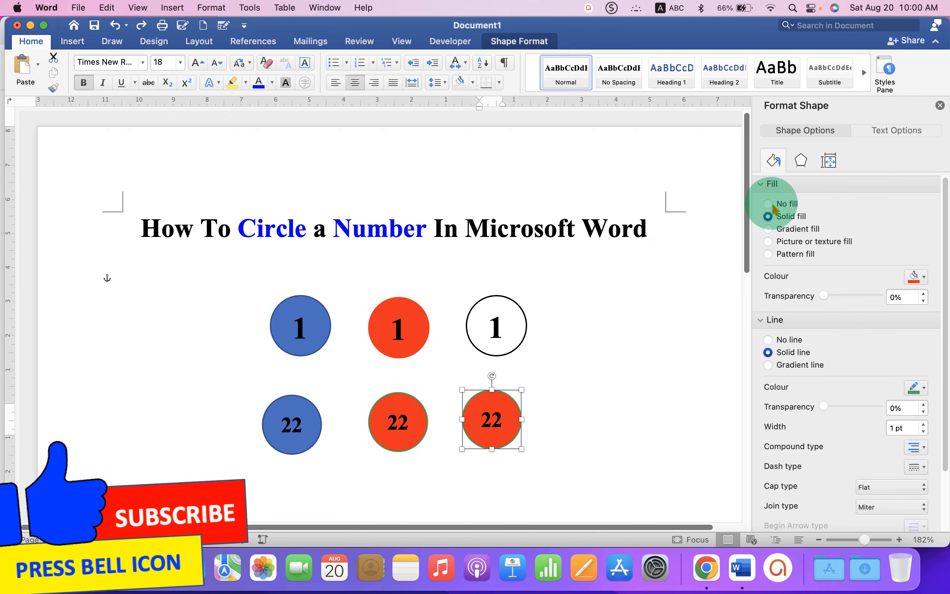
left_click(768, 204)
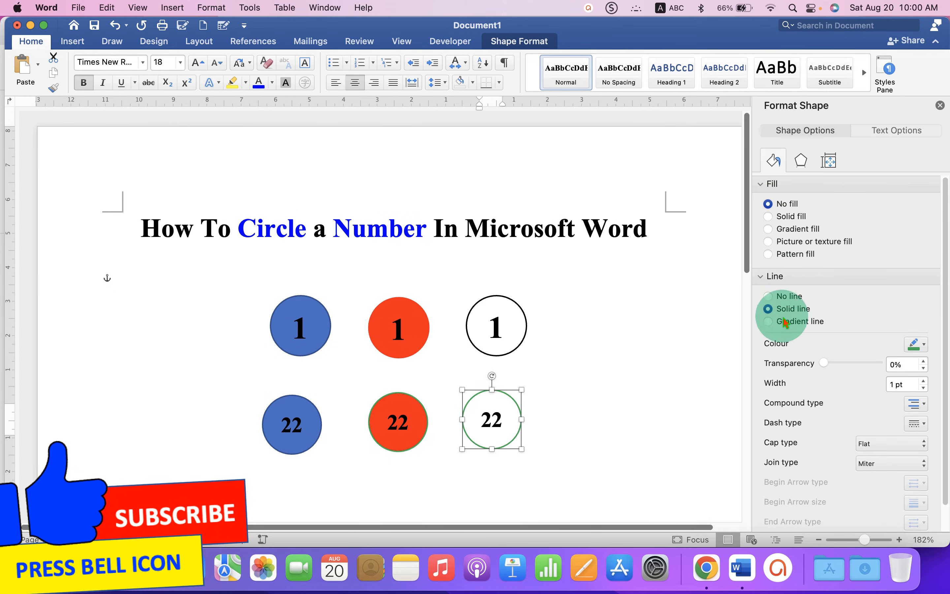
left_click(917, 344)
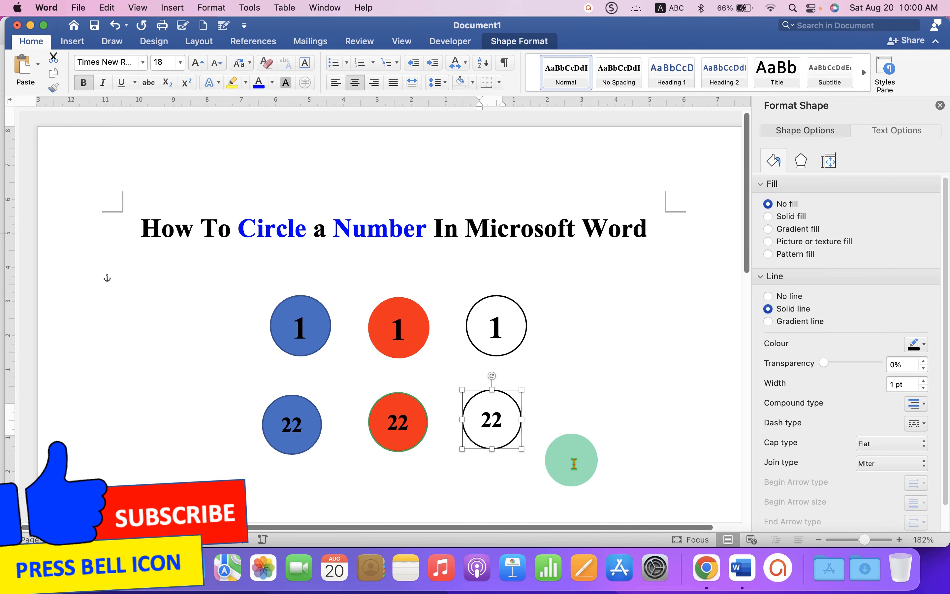
left_click(916, 345)
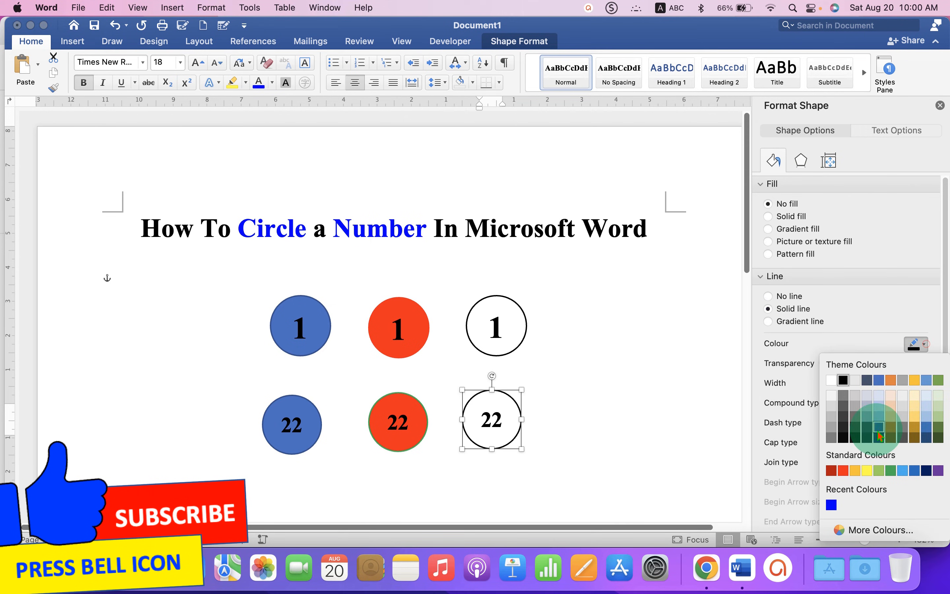
left_click(879, 436)
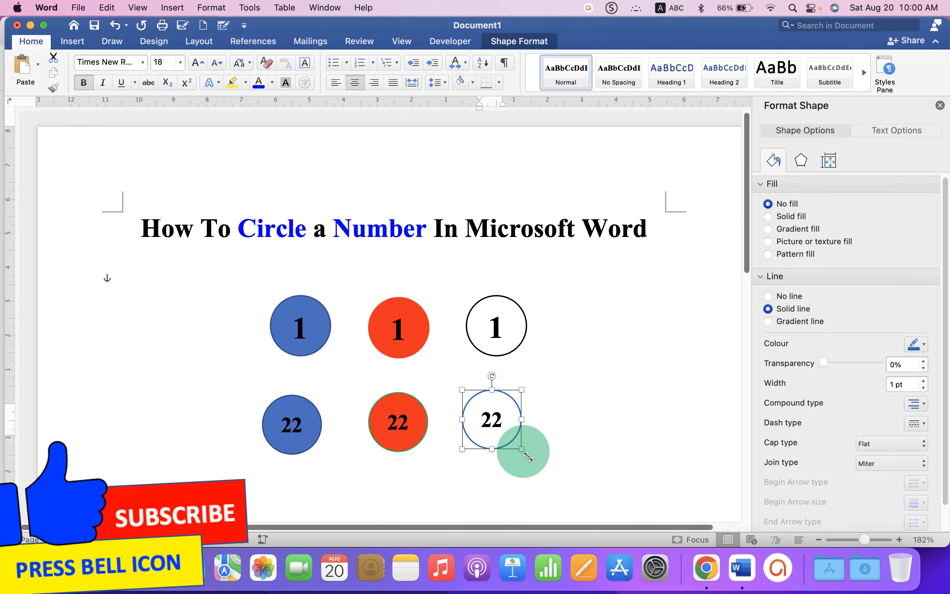
Enlarge the no-fill 22 circle to about 3.18 cm wide and high.
left_click_drag(524, 447, 570, 495)
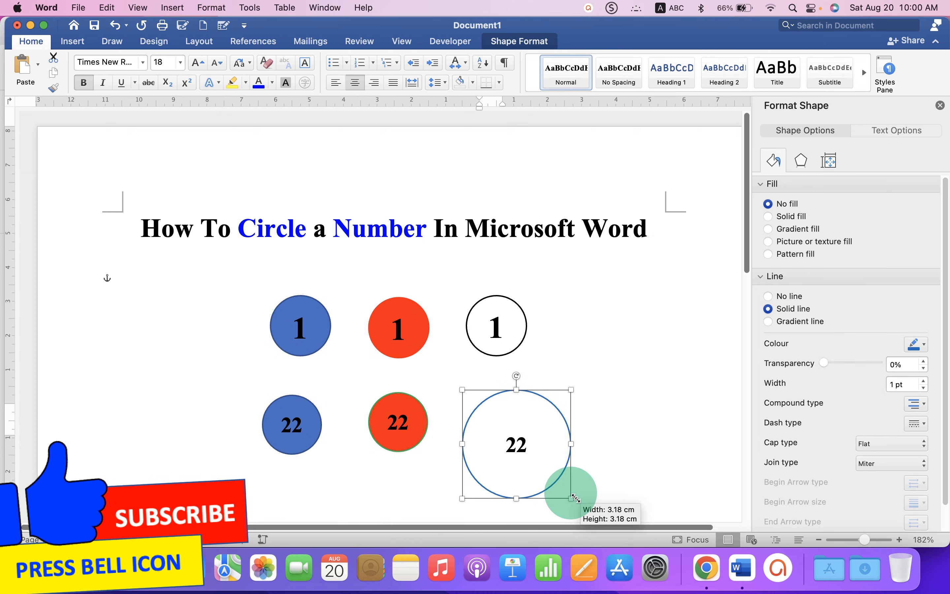